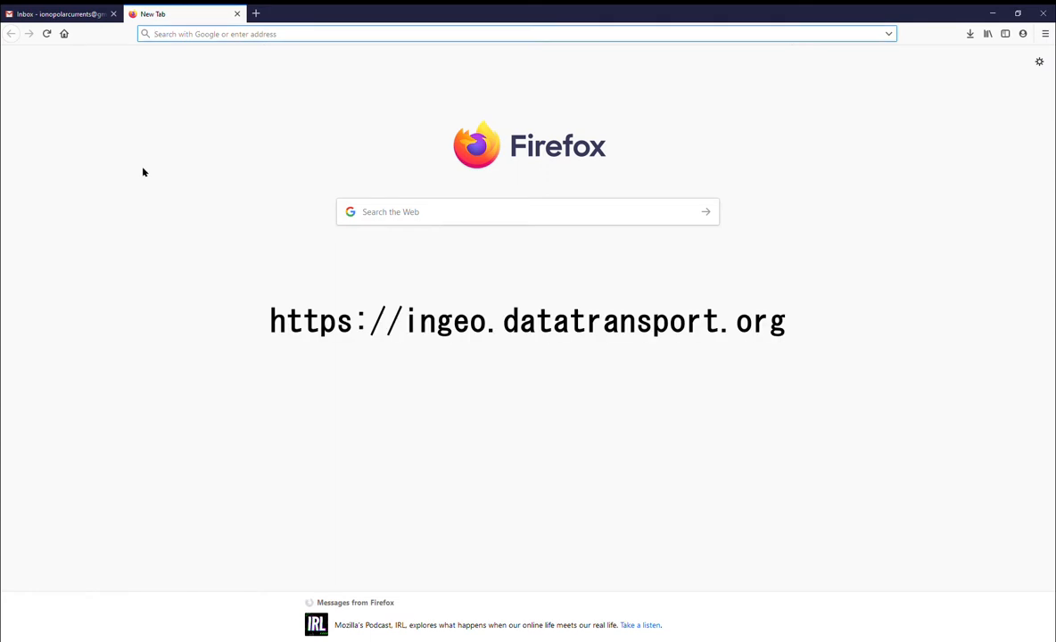
- Go to ingeo.datatransport.org and continue to the account sign-in page
text(ingeo.datatransport.org/home/)
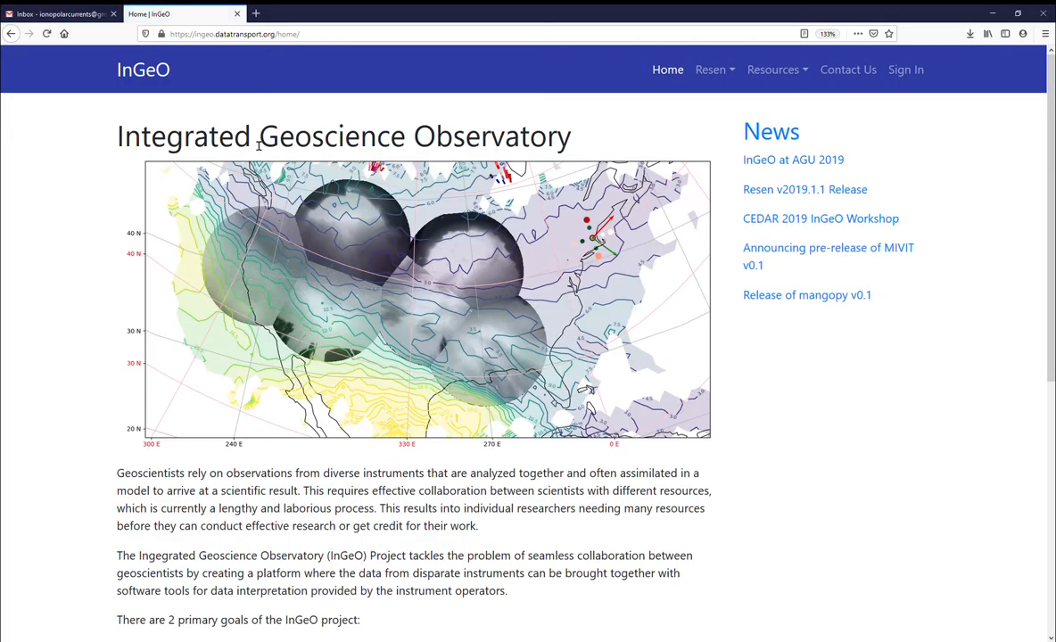
mouse_move(883, 70)
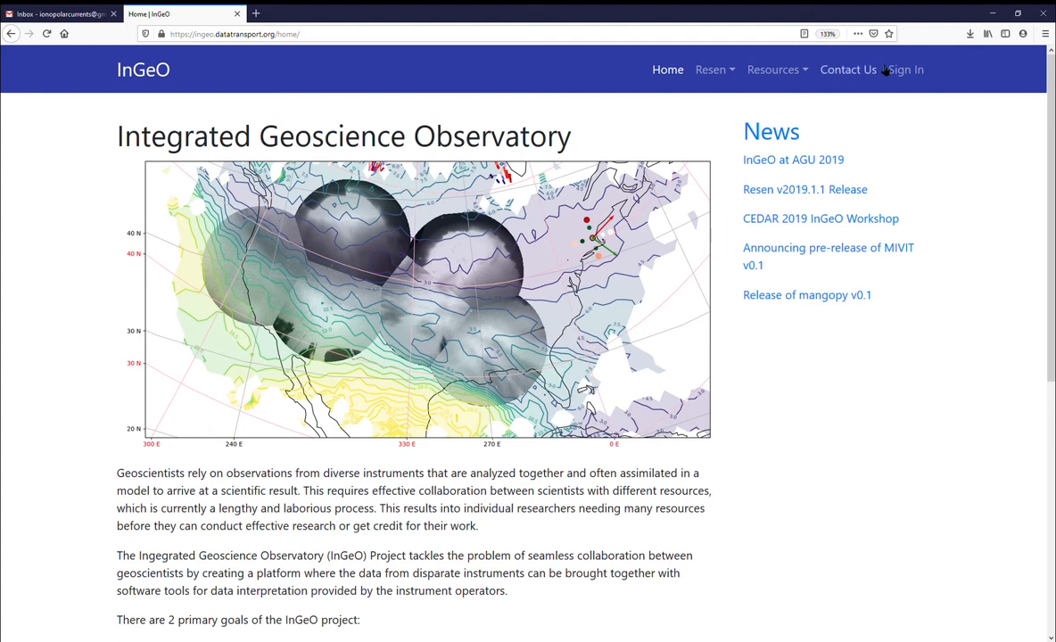
click(903, 70)
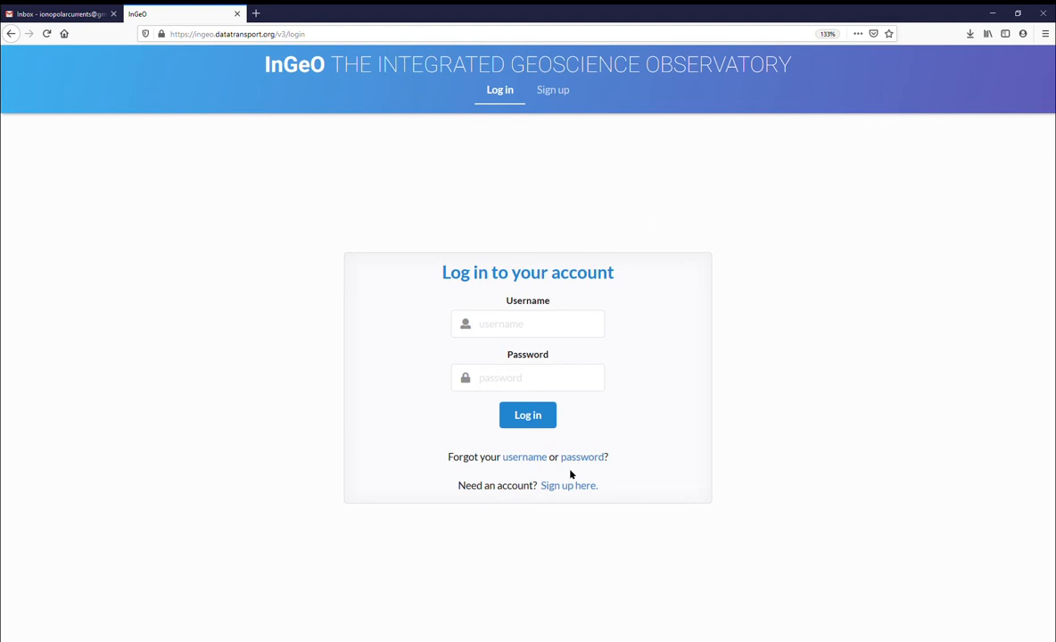
- Request a new account with username, password, email, name and affiliation 'University of Oslo'
click(553, 89)
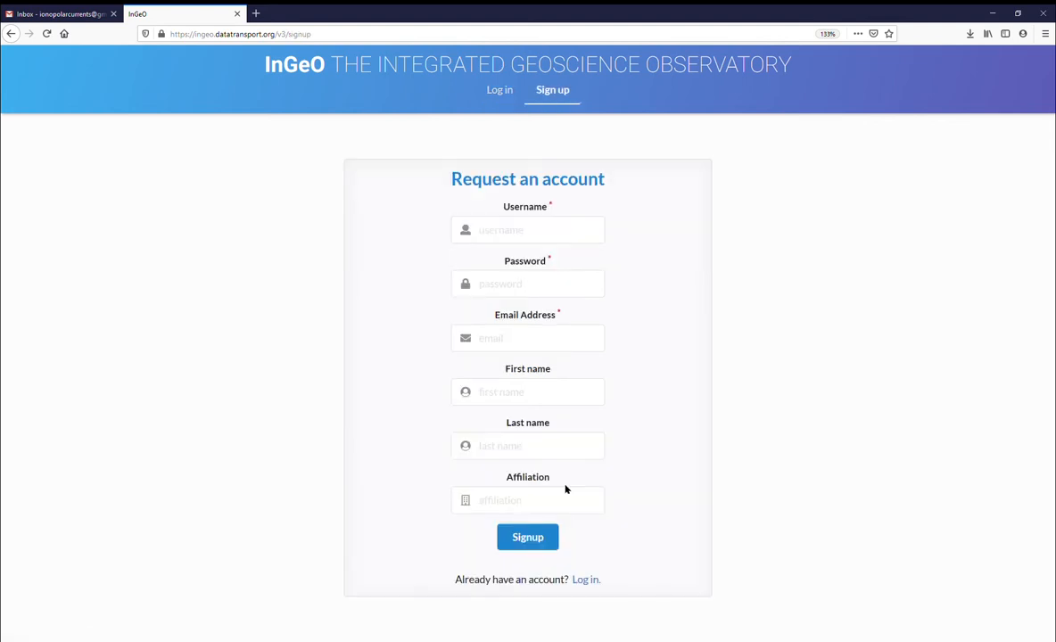
click(528, 229)
text(cedar)
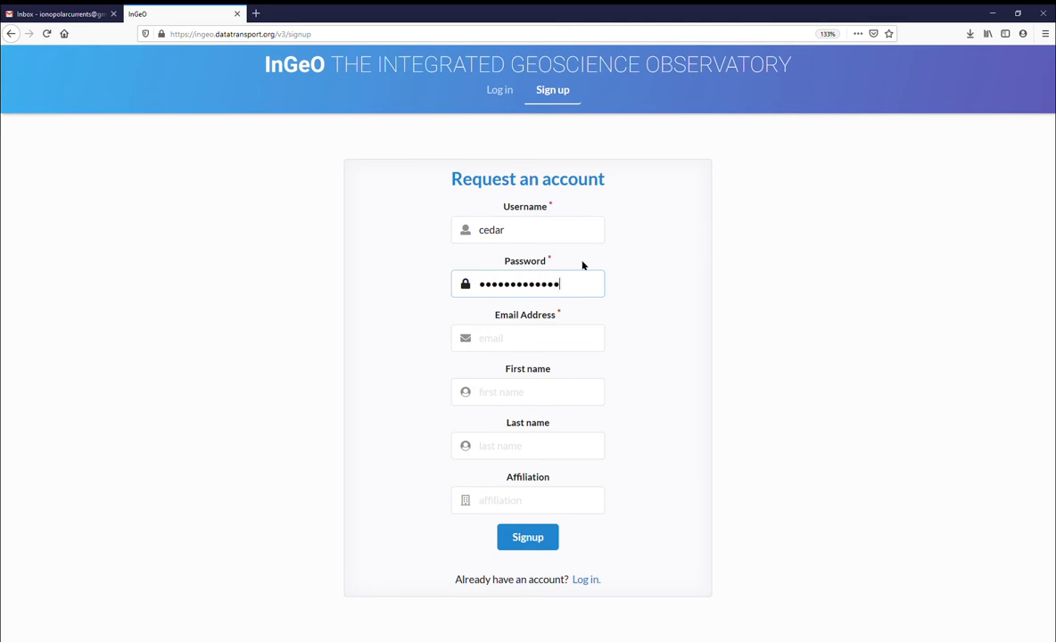
text(ionopolarcur)
click(528, 446)
text(Birk)
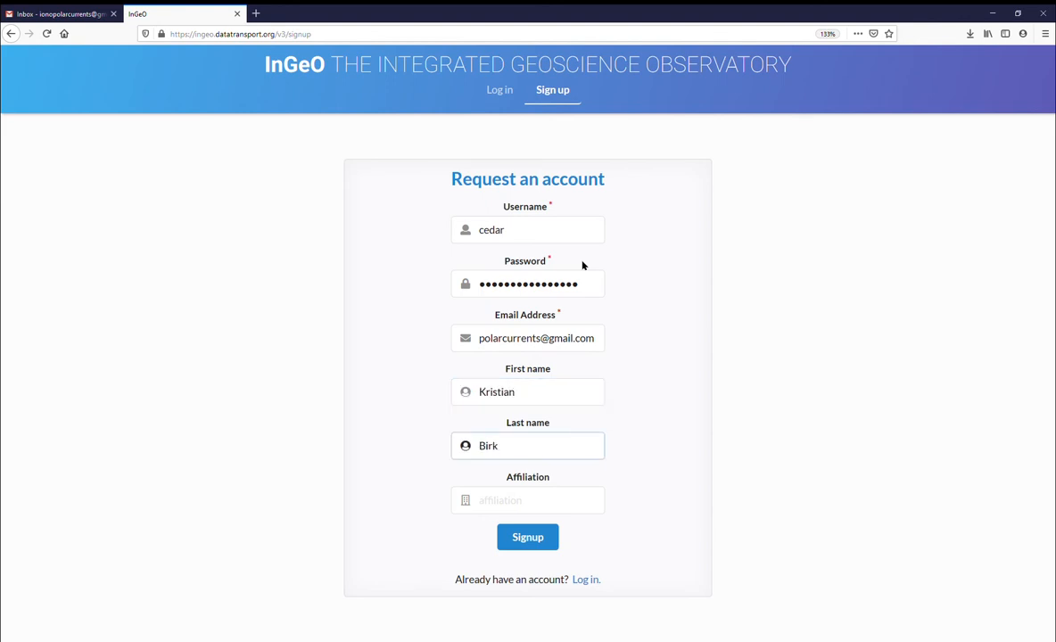
text(University of O)
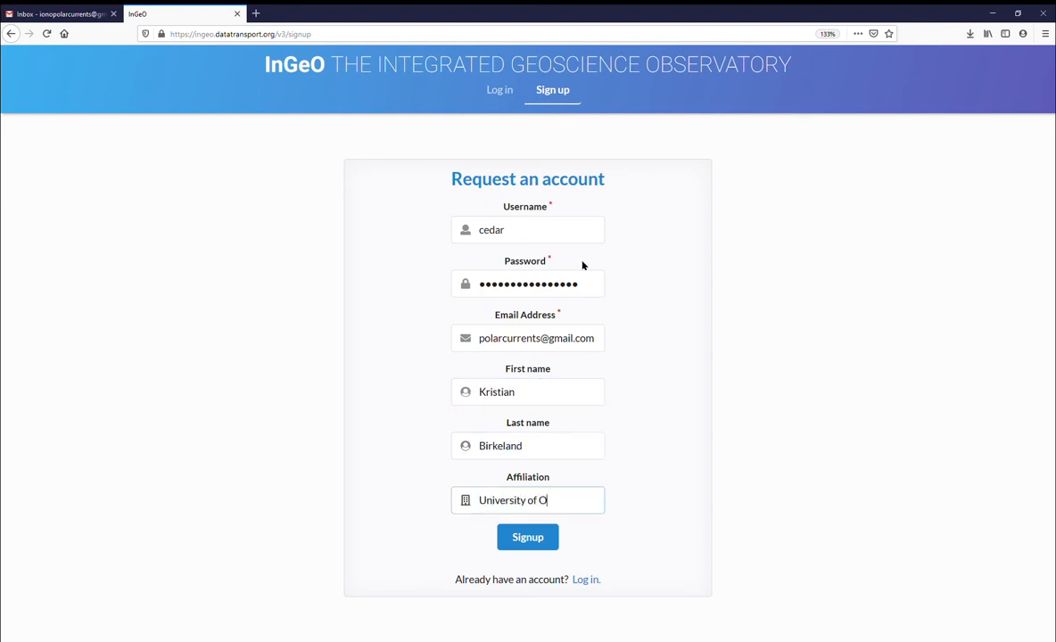
text(slo)
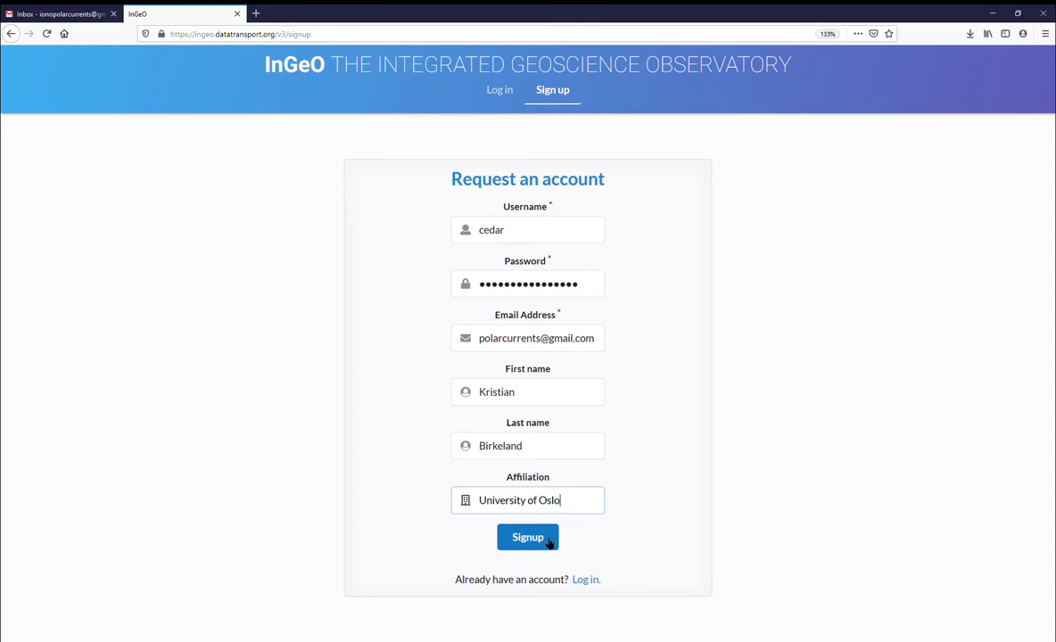
- Submit the account request and acknowledge the 'request is being processed' notice
click(529, 537)
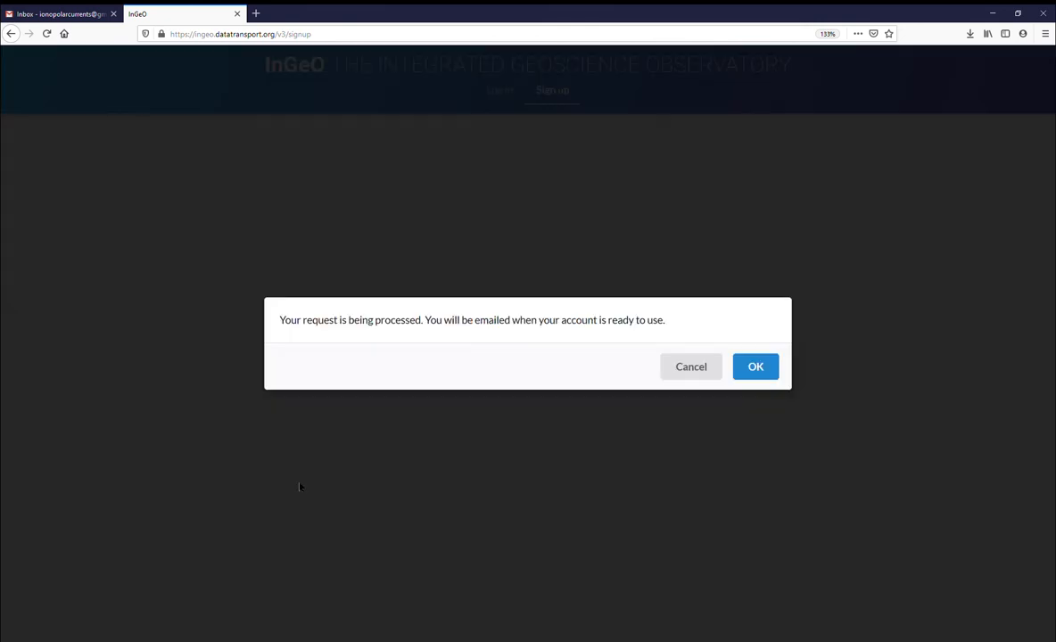
mouse_move(814, 564)
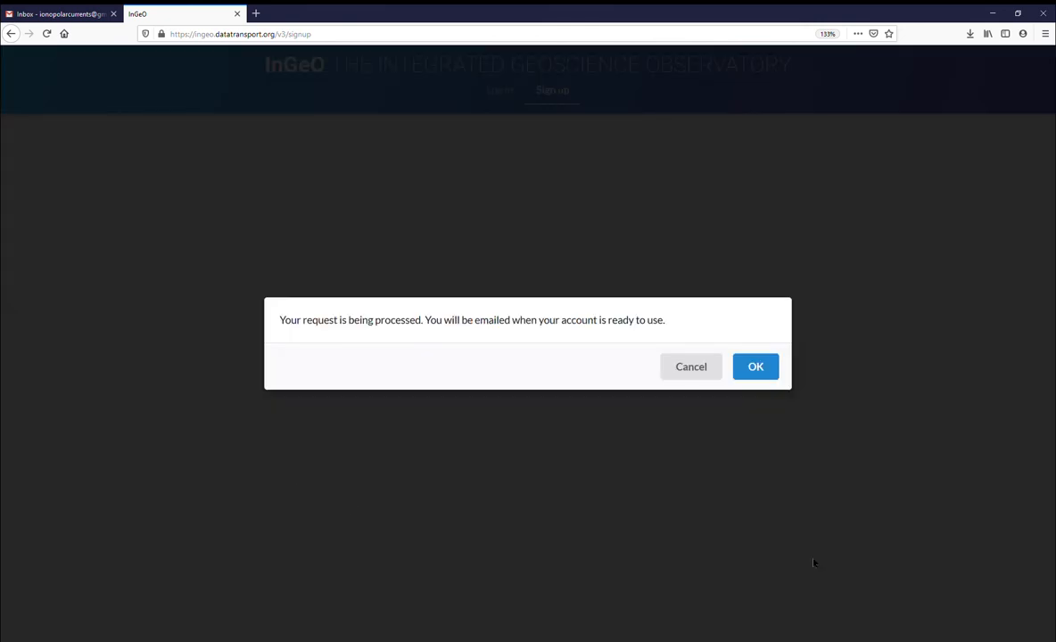
mouse_move(757, 368)
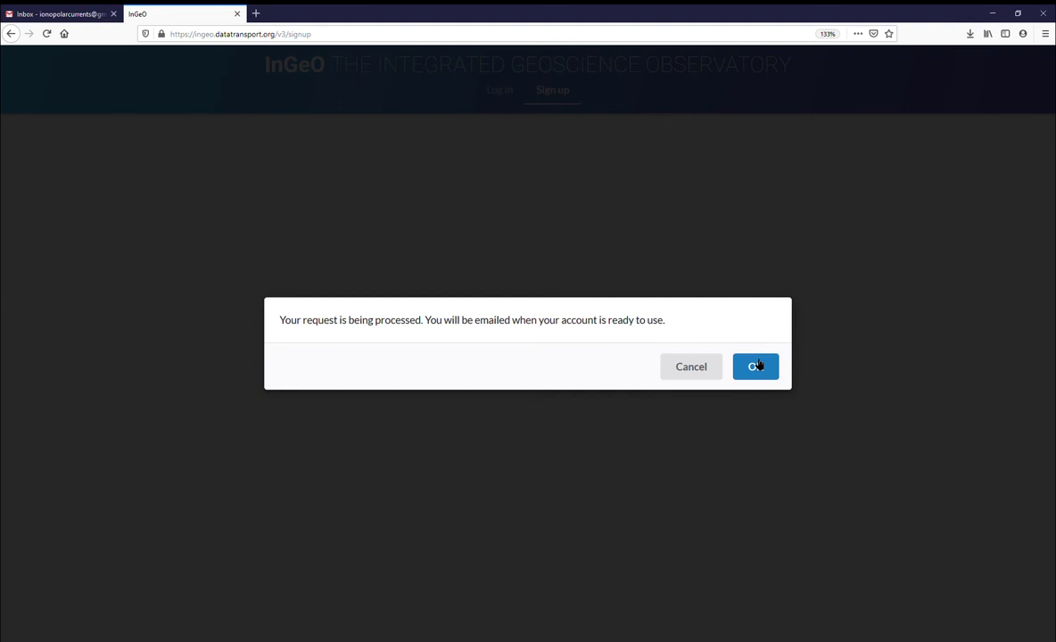
click(757, 368)
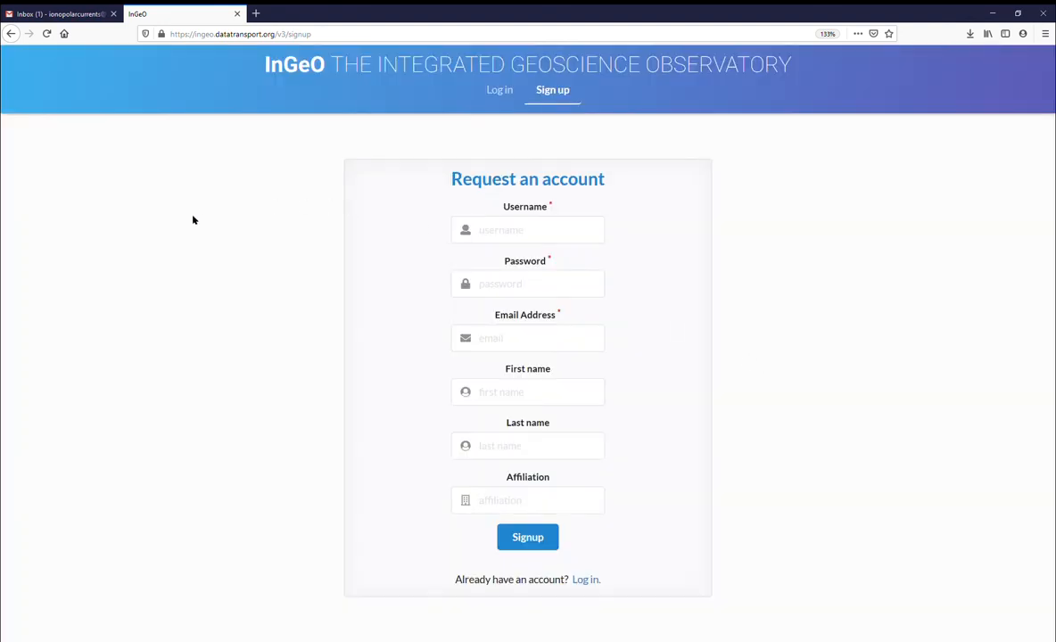
- Follow the Activate link in the Gmail confirmation email and begin entering username 'ceda' on the login page
click(57, 14)
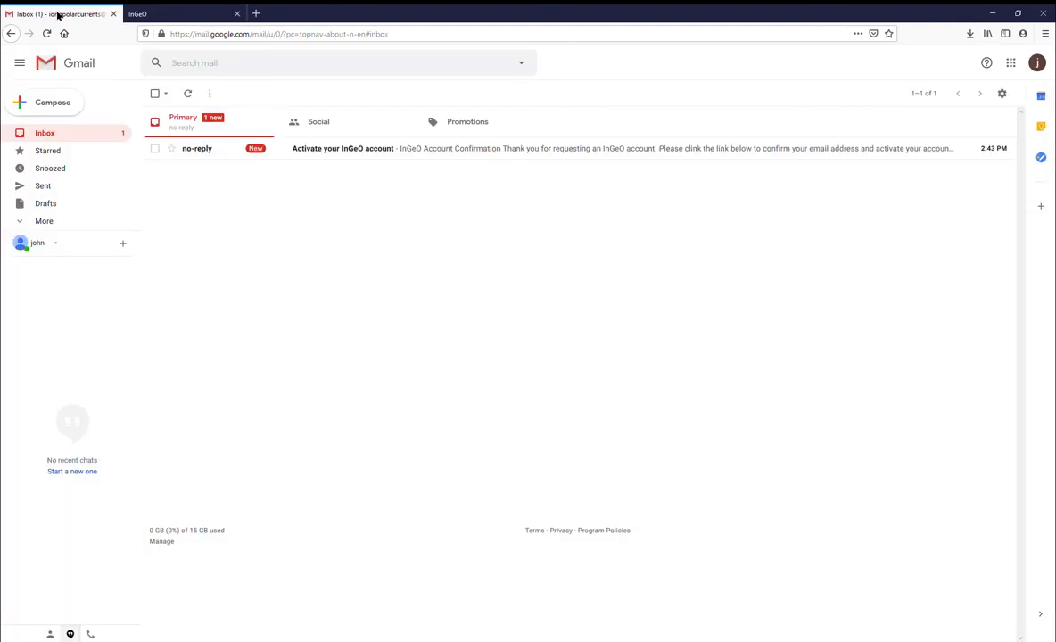
mouse_move(343, 148)
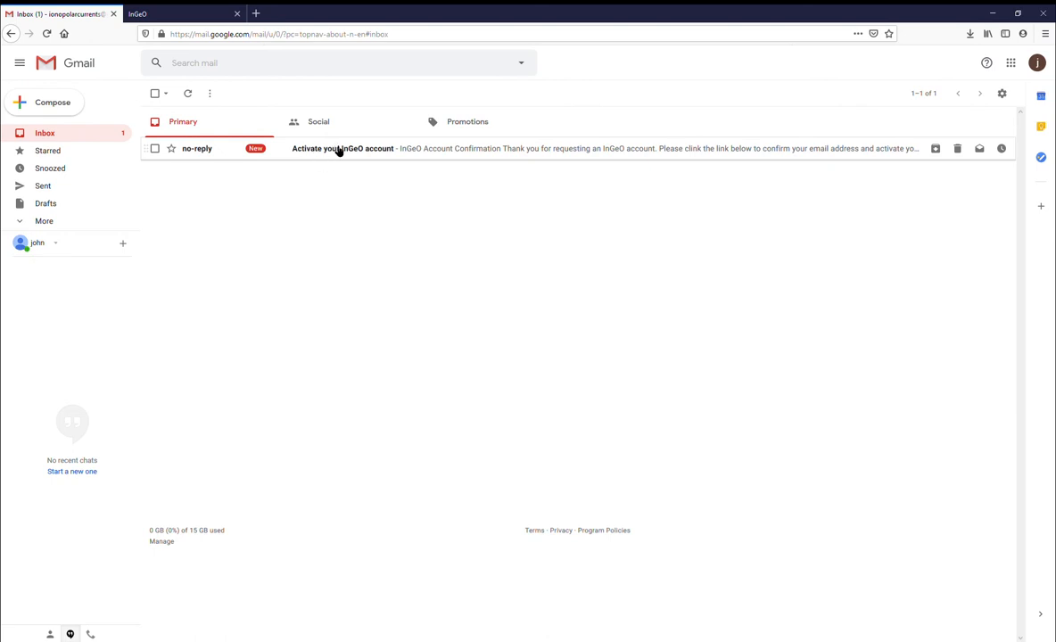
click(342, 148)
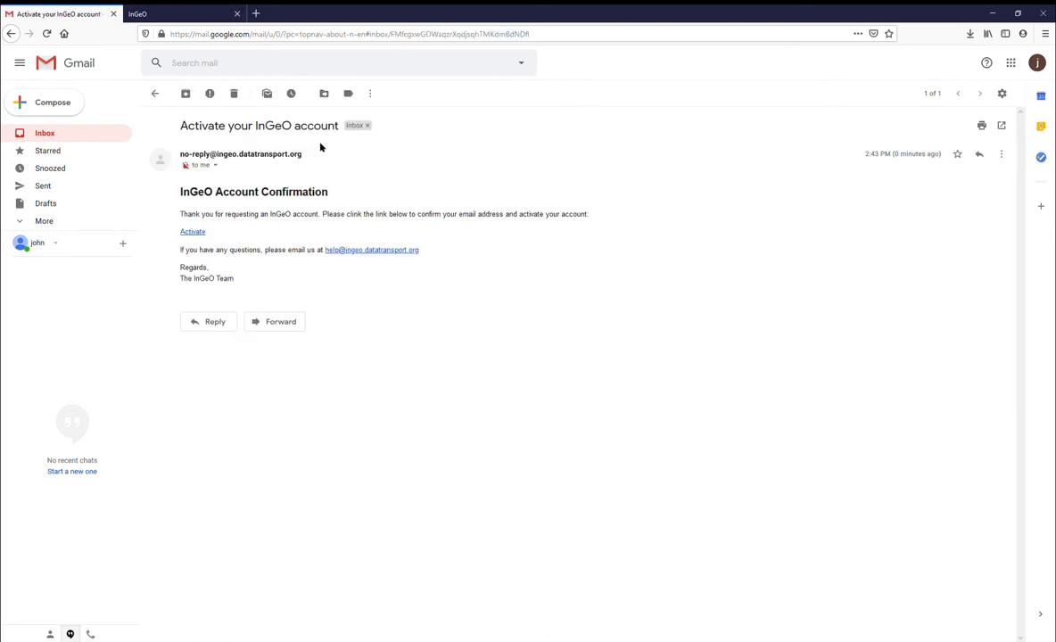
mouse_move(193, 232)
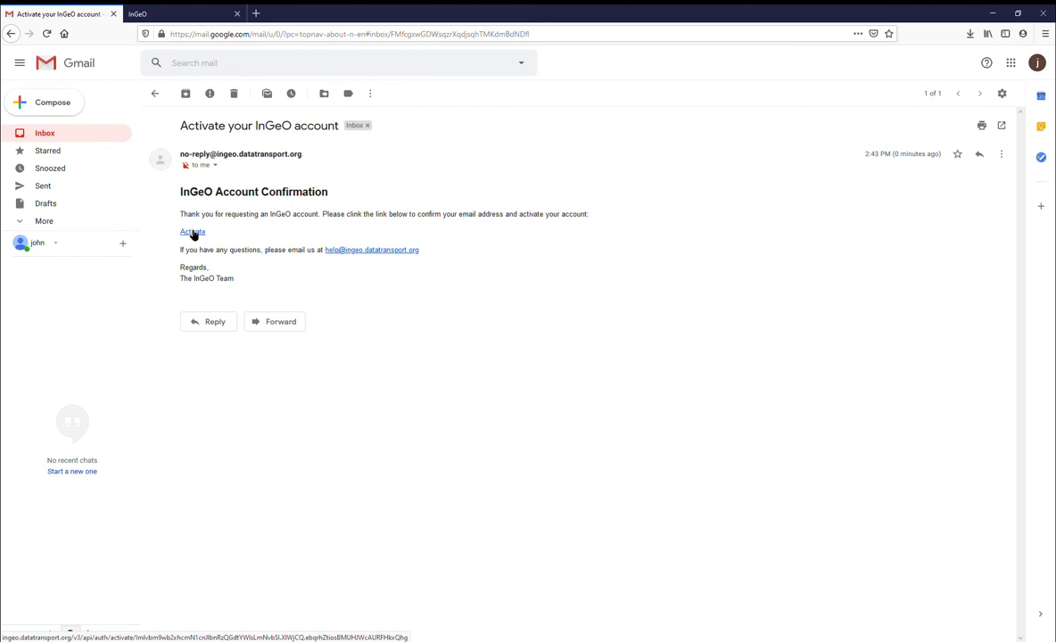
click(192, 232)
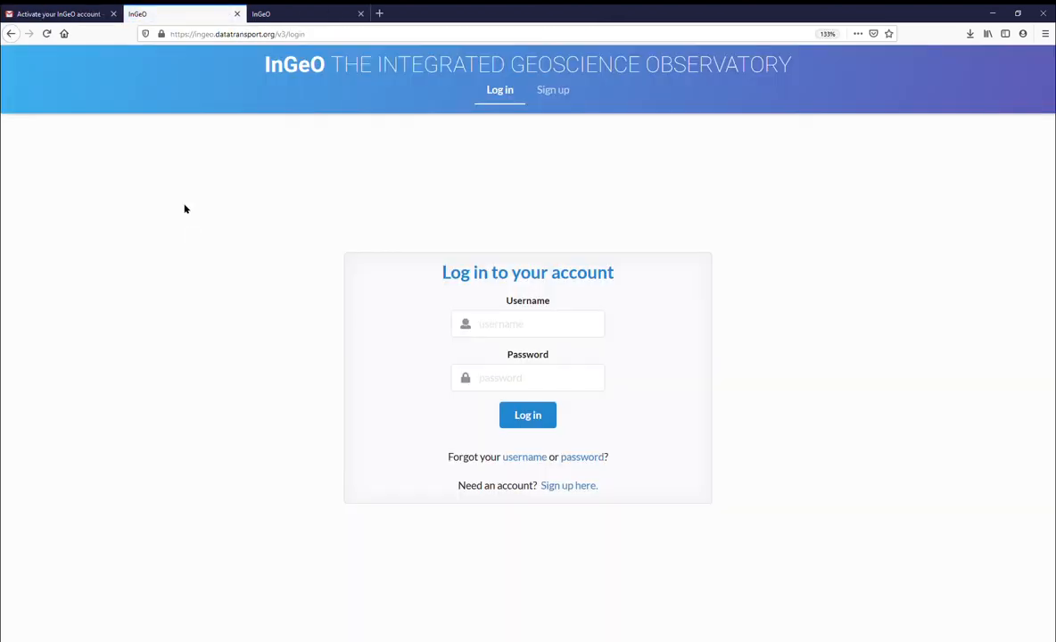
text(ceda)
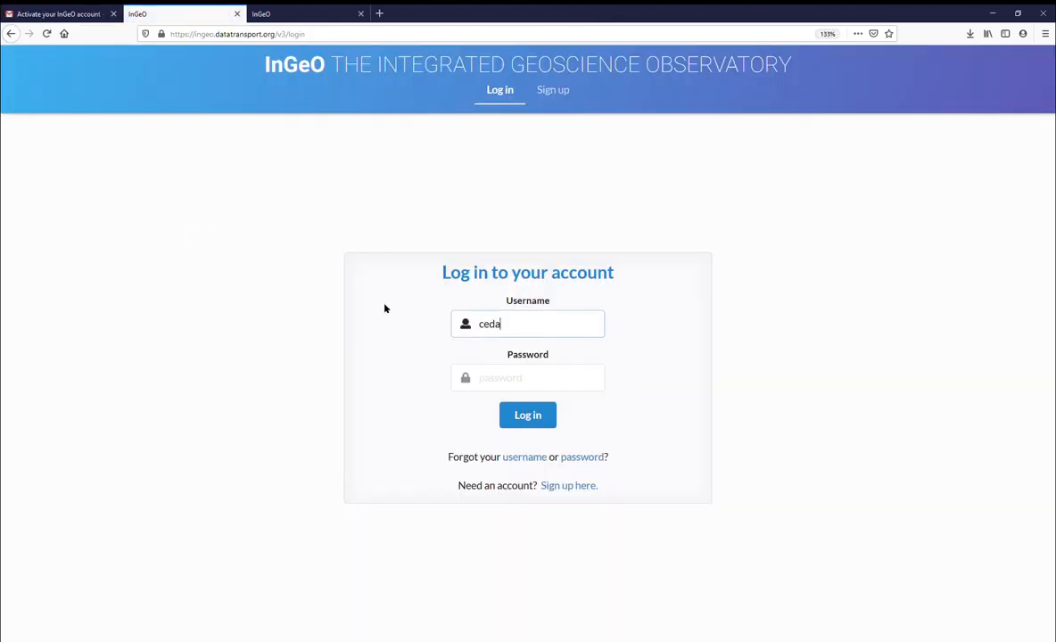